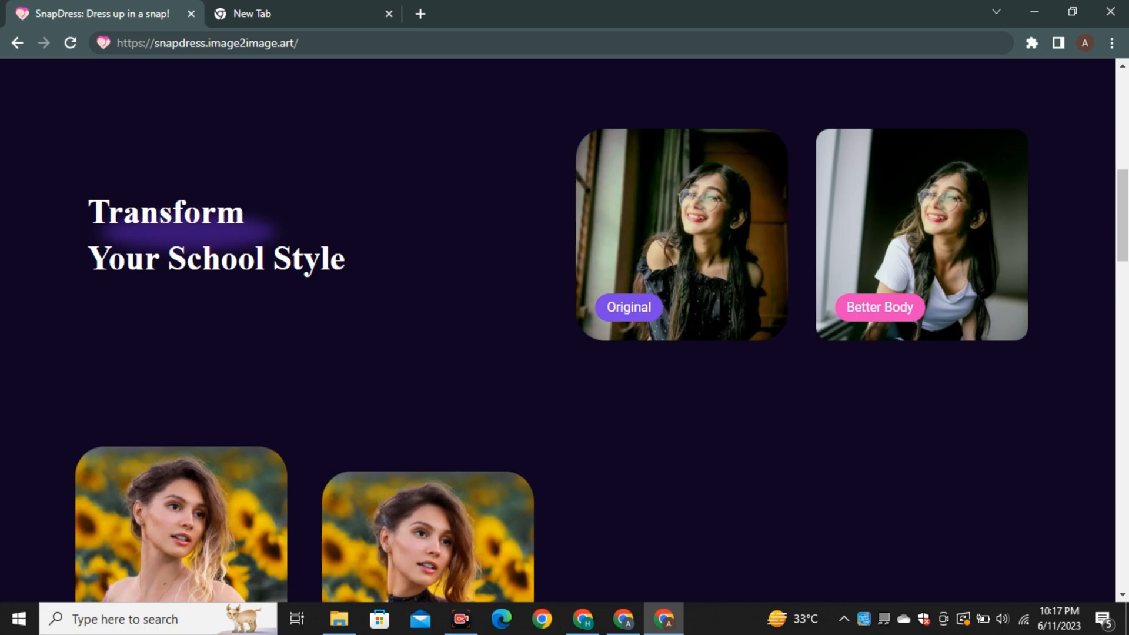
# Step: Browse the SnapDress site, follow Dress Now to the server invite and accept it
pyautogui.moveTo(88, 211); pyautogui.dragTo(344, 270)
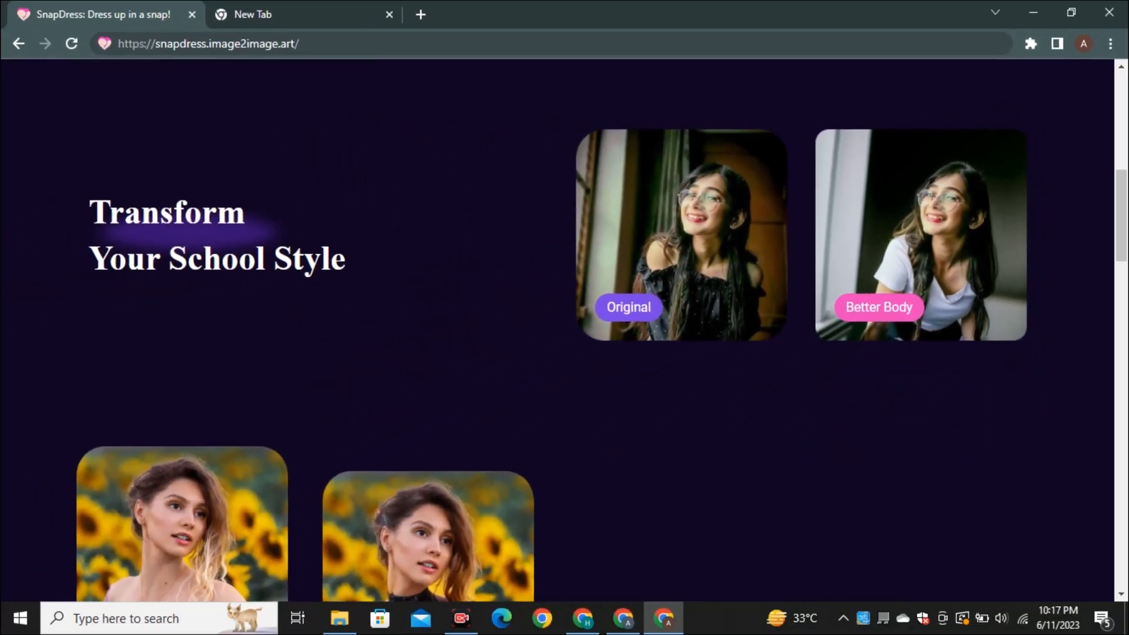
pyautogui.scroll(-3)
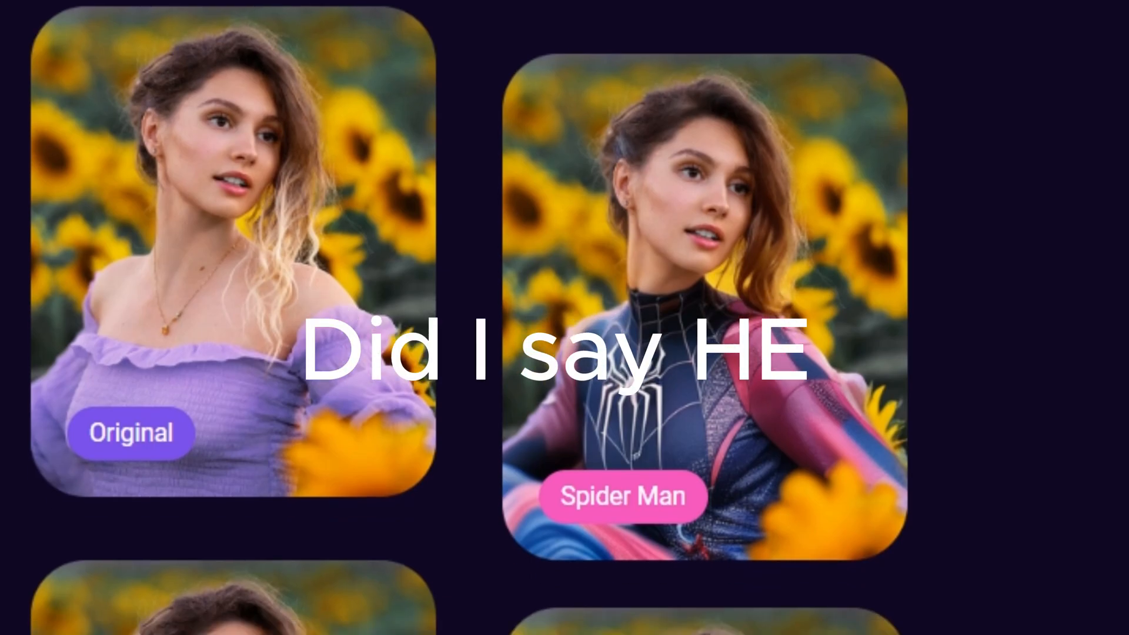
pyautogui.scroll(-3)
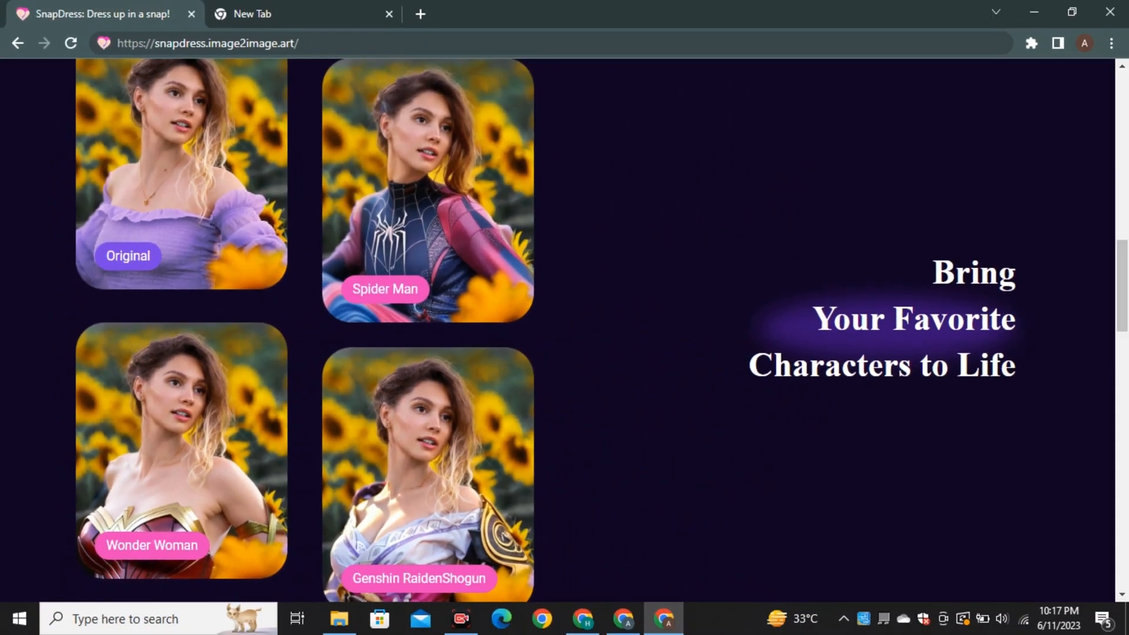
pyautogui.scroll(-3)
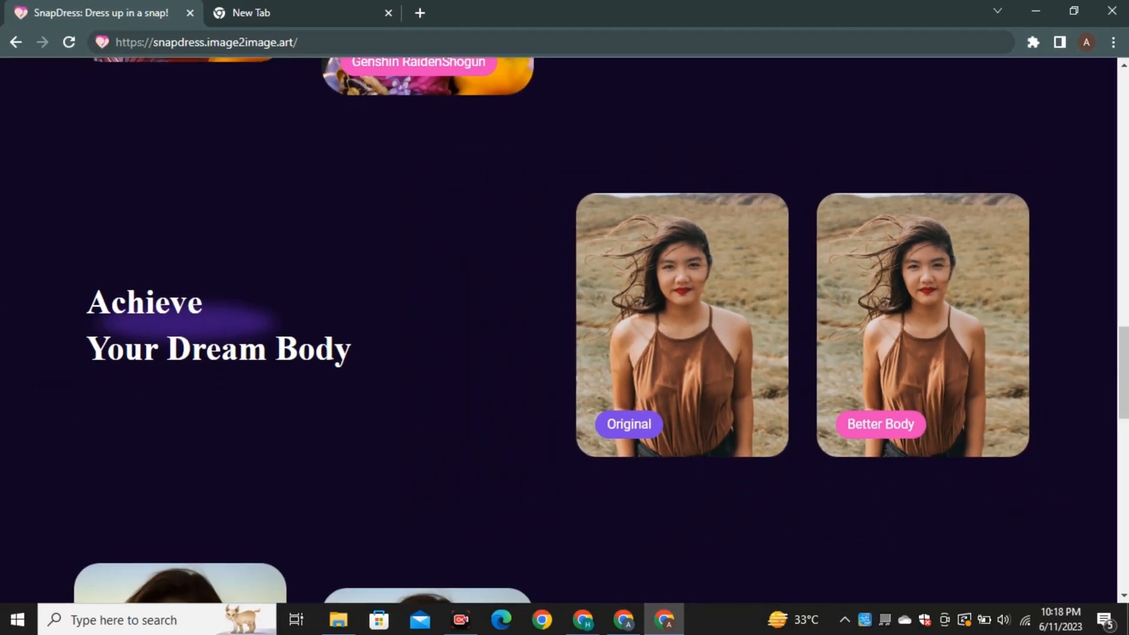
pyautogui.scroll(-3)
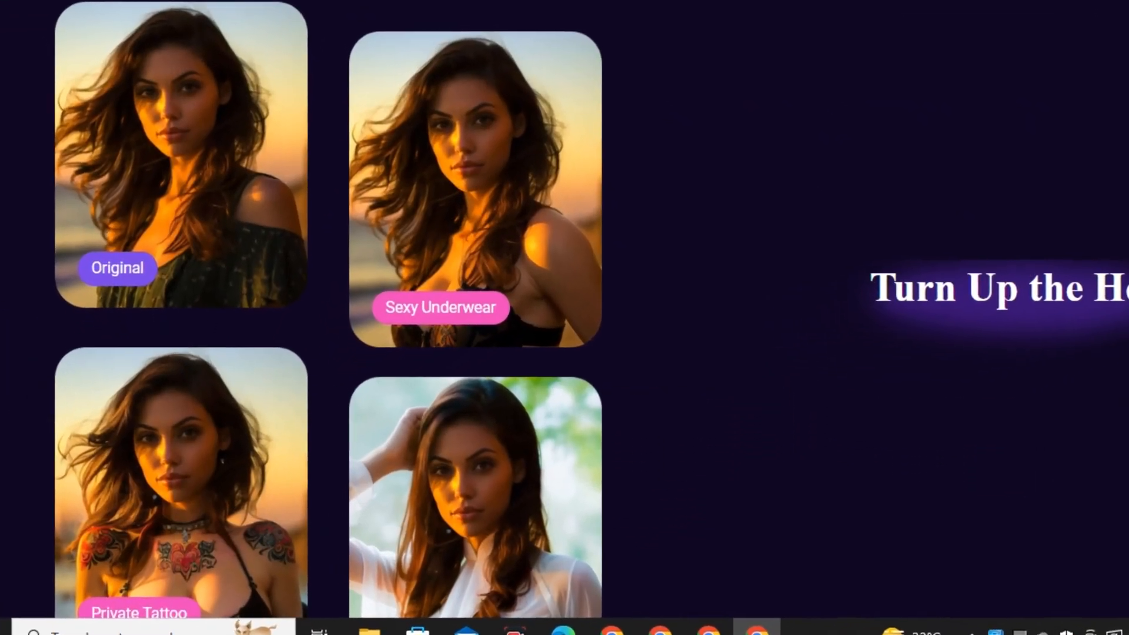
pyautogui.scroll(-3)
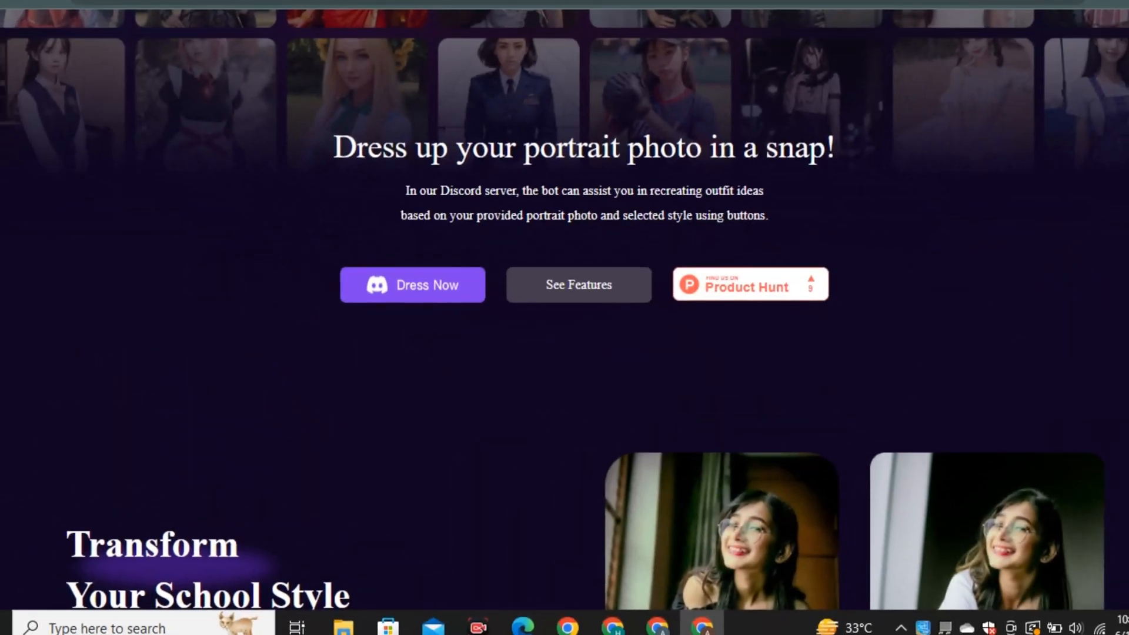
pyautogui.scroll(-3)
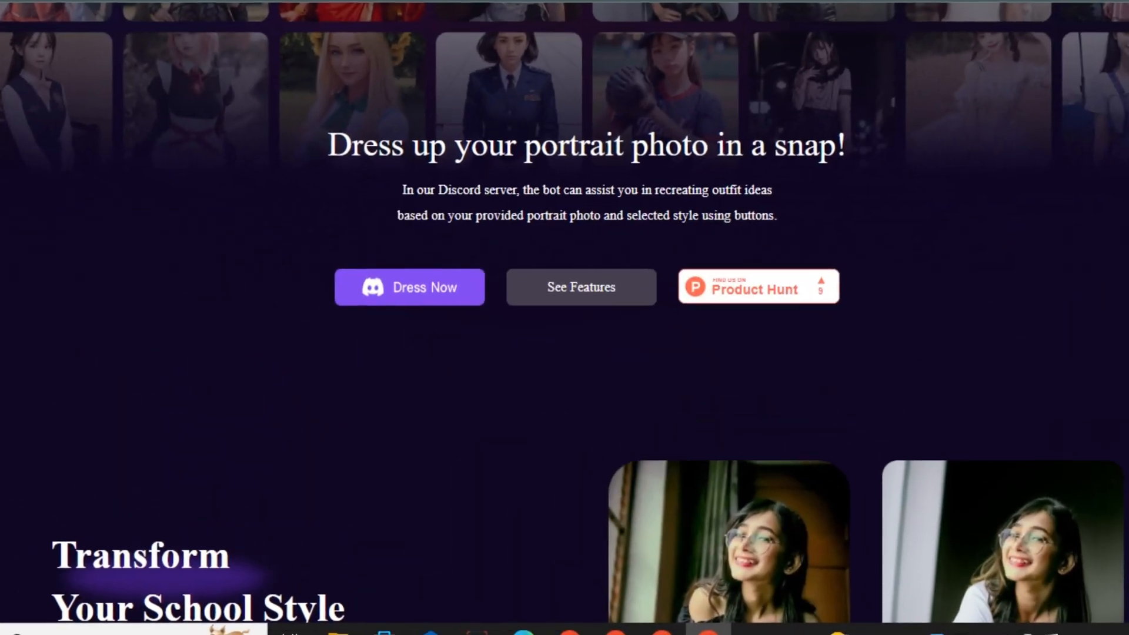
pyautogui.click(409, 287)
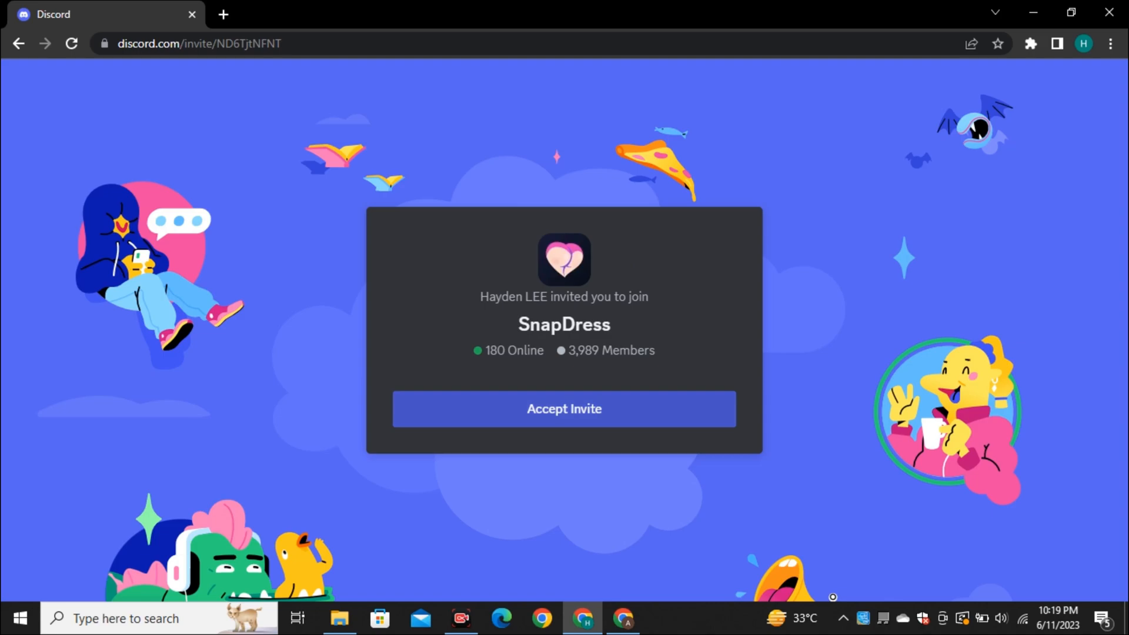
pyautogui.click(563, 408)
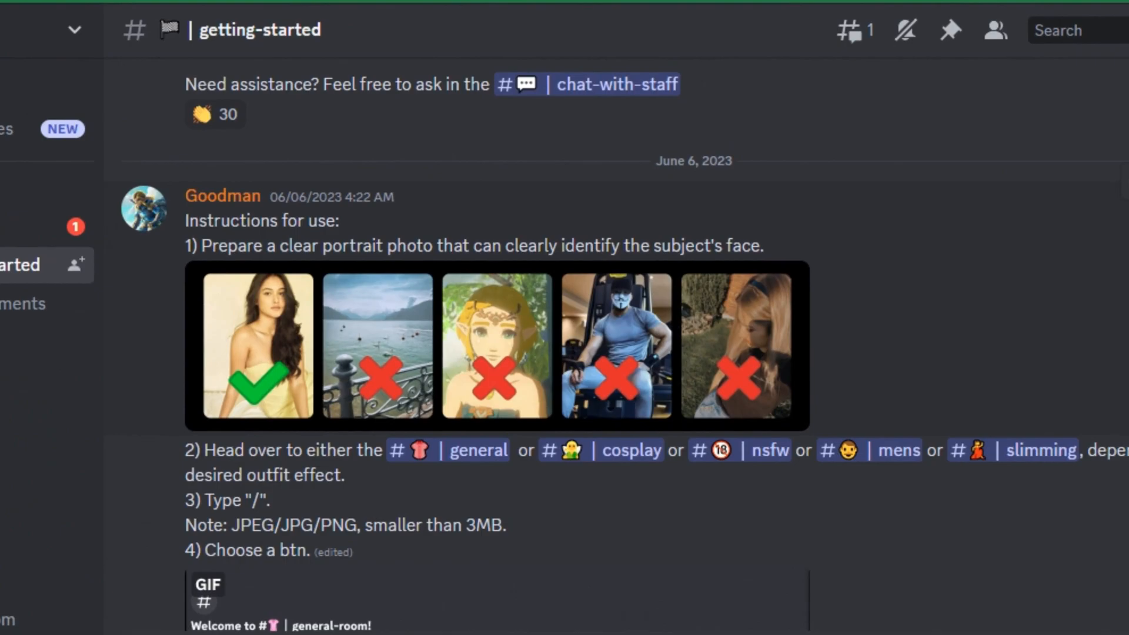
# Step: Read through the getting-started channel's instructions for using the bot
pyautogui.scroll(-3)
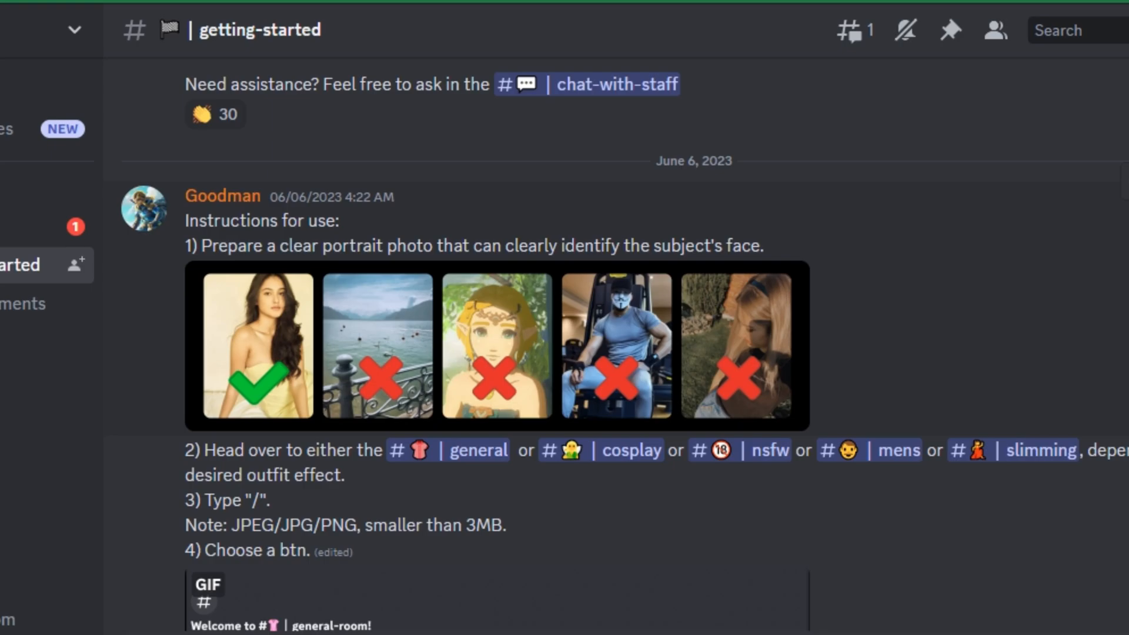
pyautogui.scroll(-3)
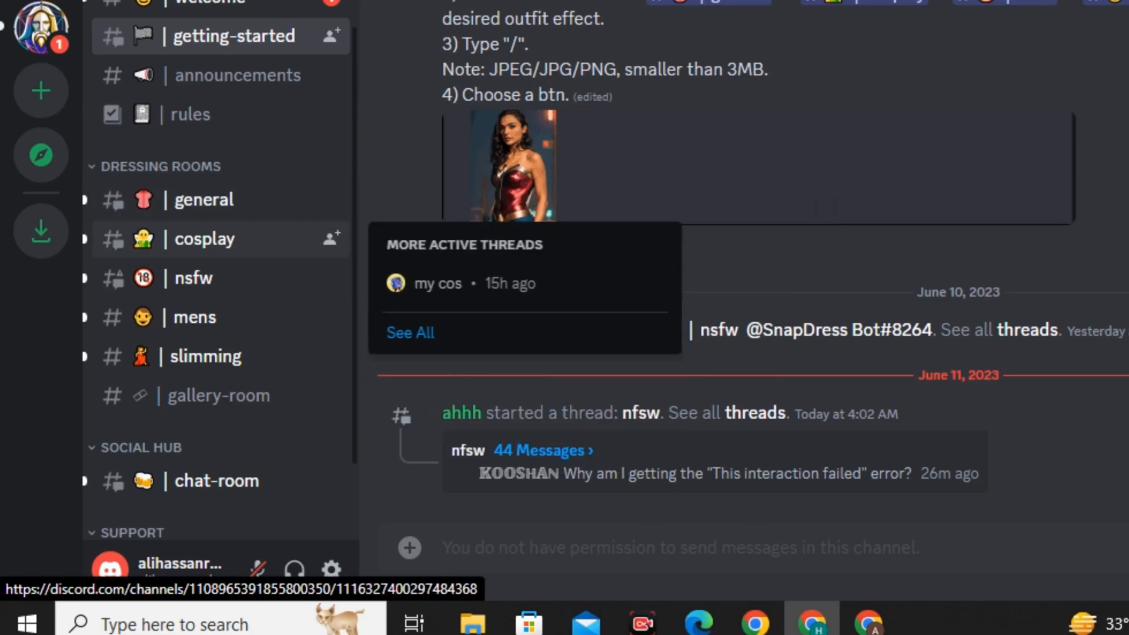
# Step: Browse the mens dressing room, viewing other users' re-dressed portraits from the SnapDress bot
pyautogui.click(191, 317)
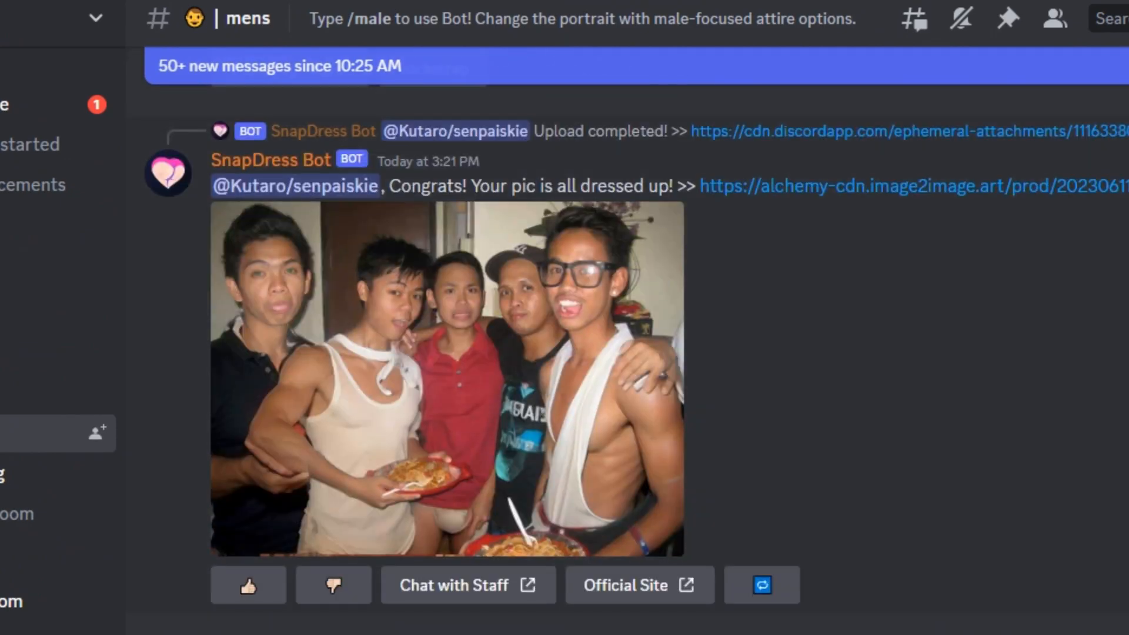
pyautogui.scroll(-3)
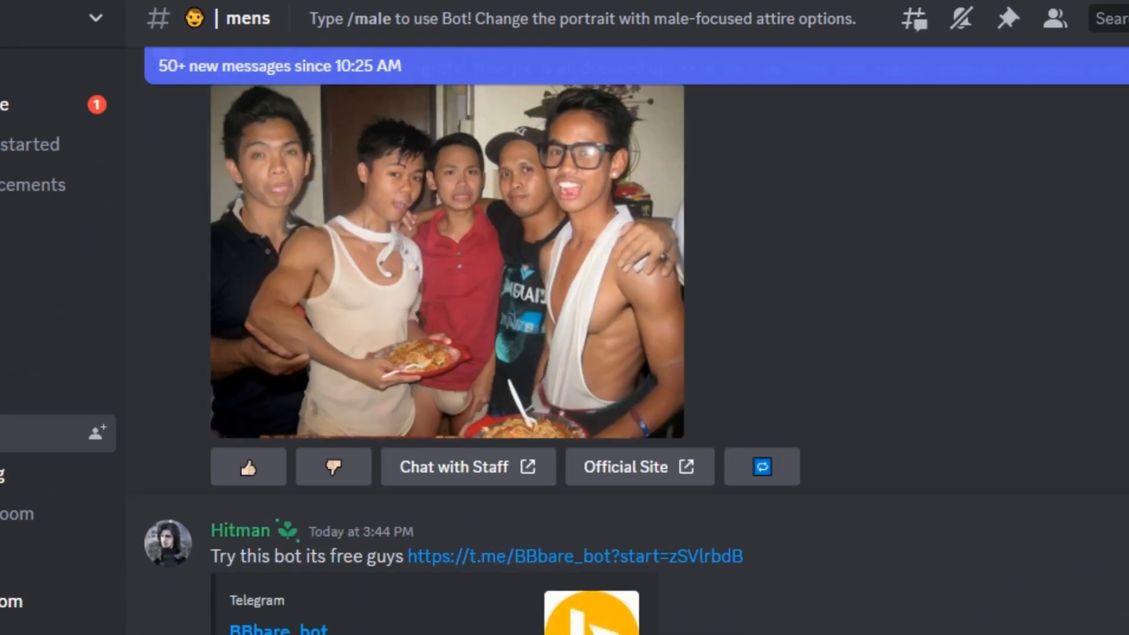
pyautogui.click(447, 267)
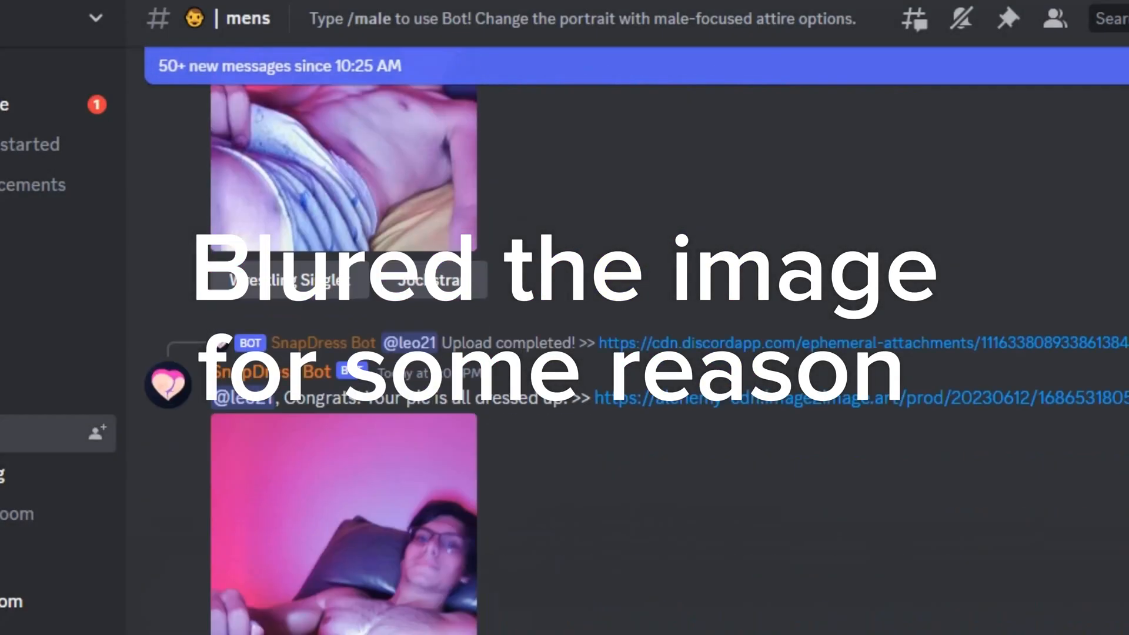
pyautogui.click(342, 525)
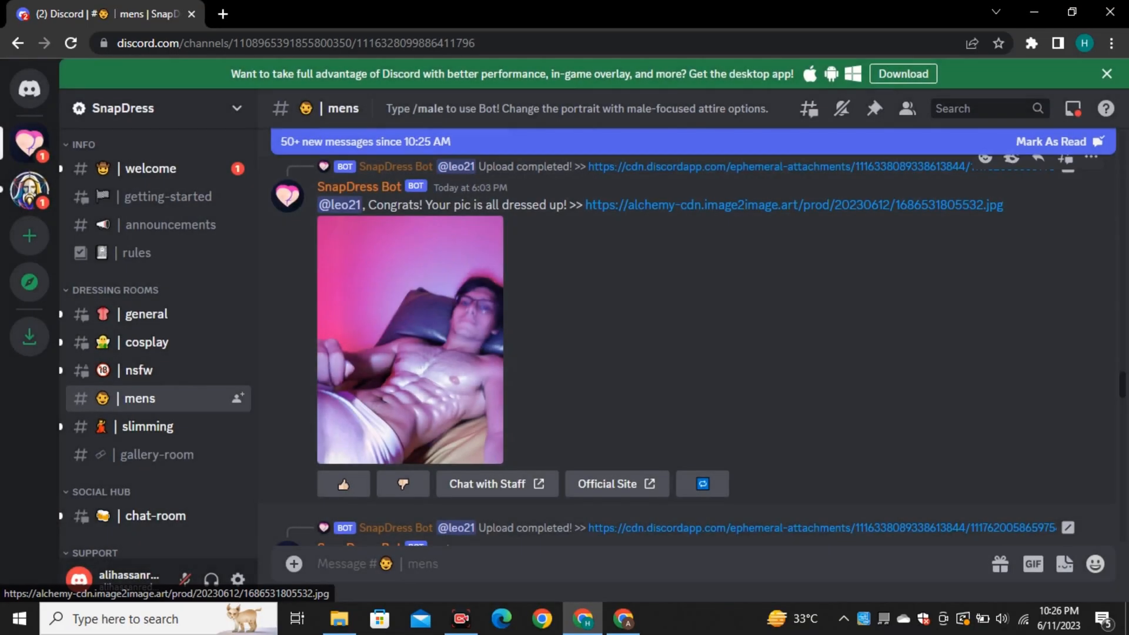
# Step: Upload the graffiti-wall portrait from Downloads to the bot via its slash command
pyautogui.write('/male image')
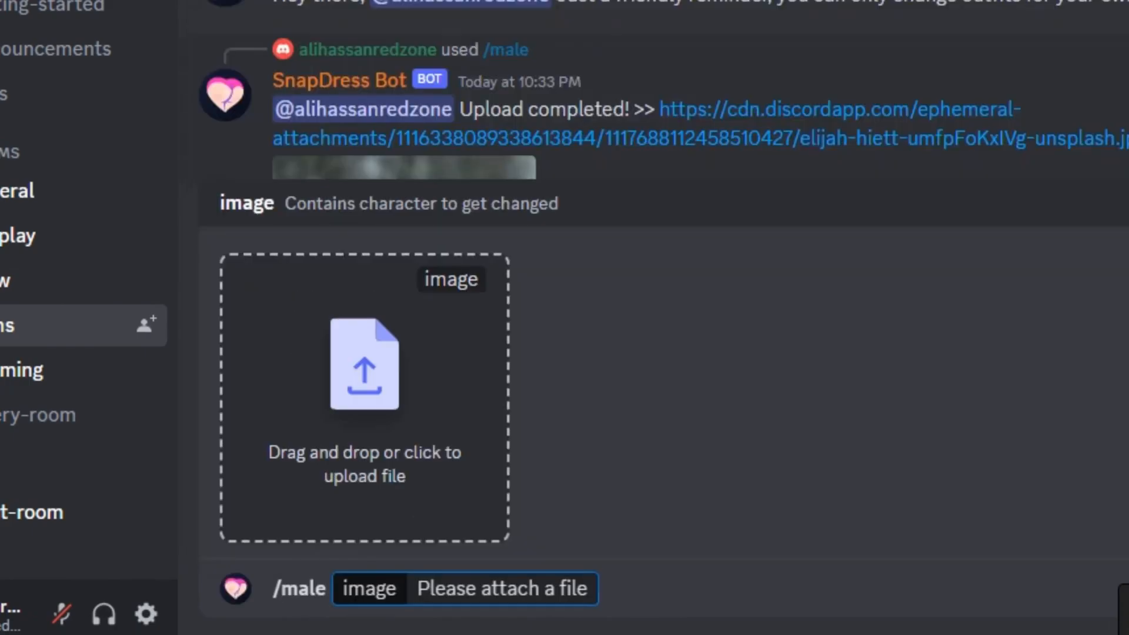
pyautogui.click(364, 363)
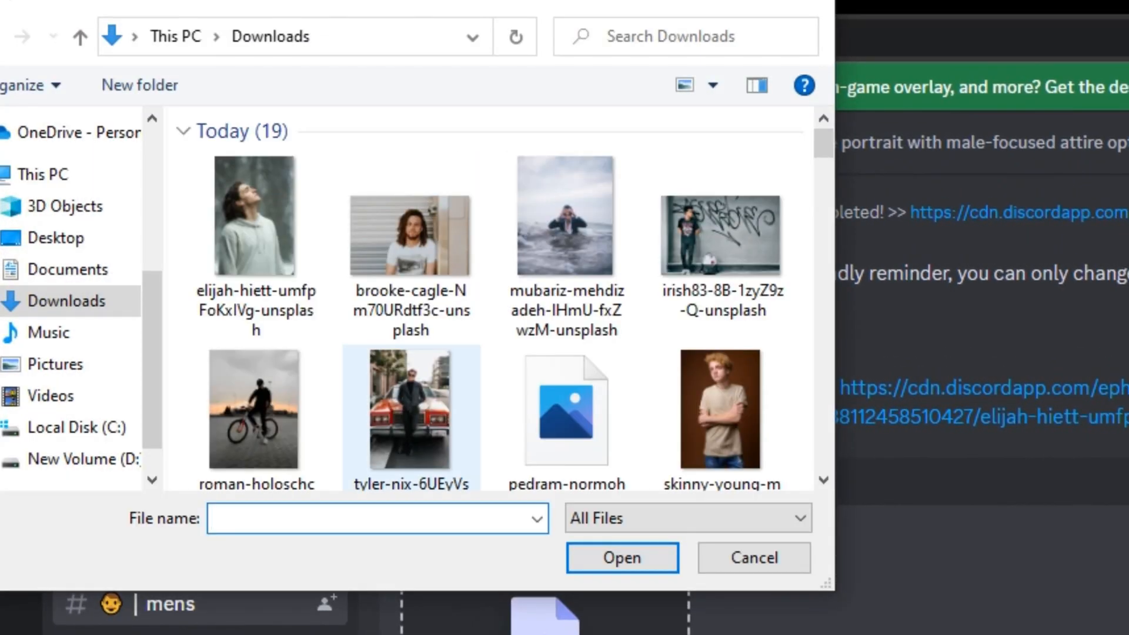
pyautogui.click(411, 234)
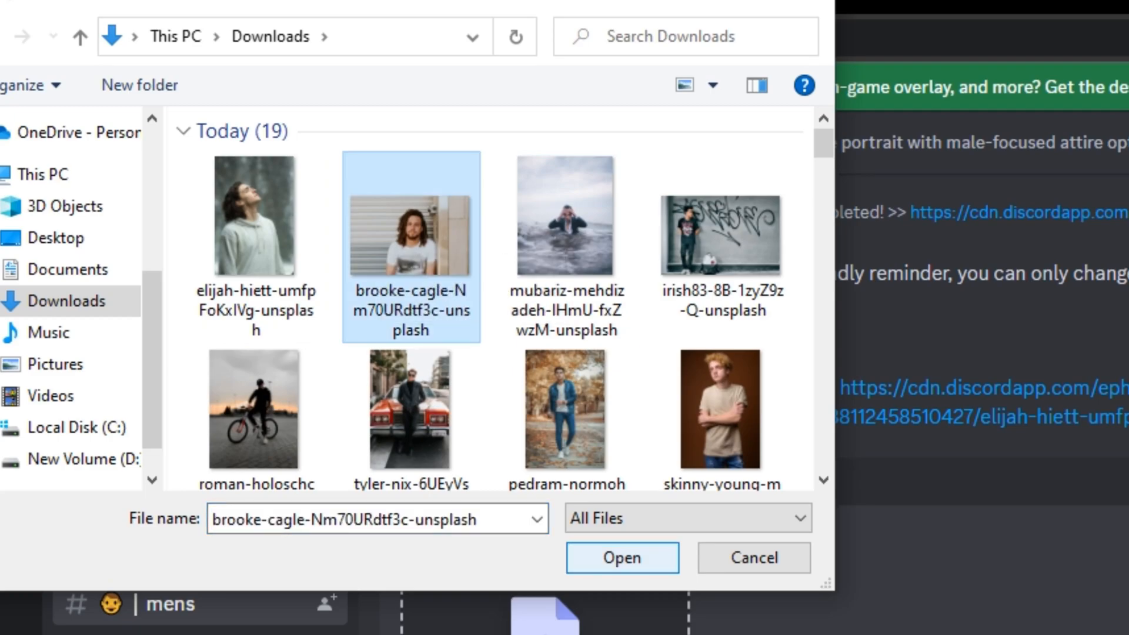
pyautogui.click(622, 557)
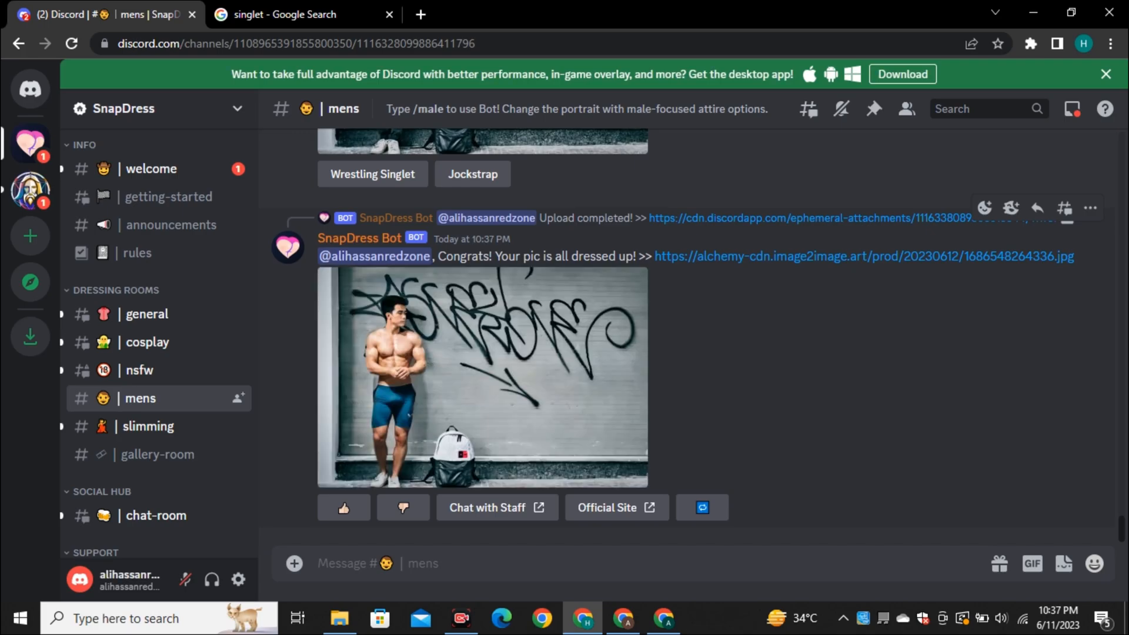
# Step: Upload the sunset cyclist portrait and choose Wrestling Singlet for its dressed-up result
pyautogui.click(483, 374)
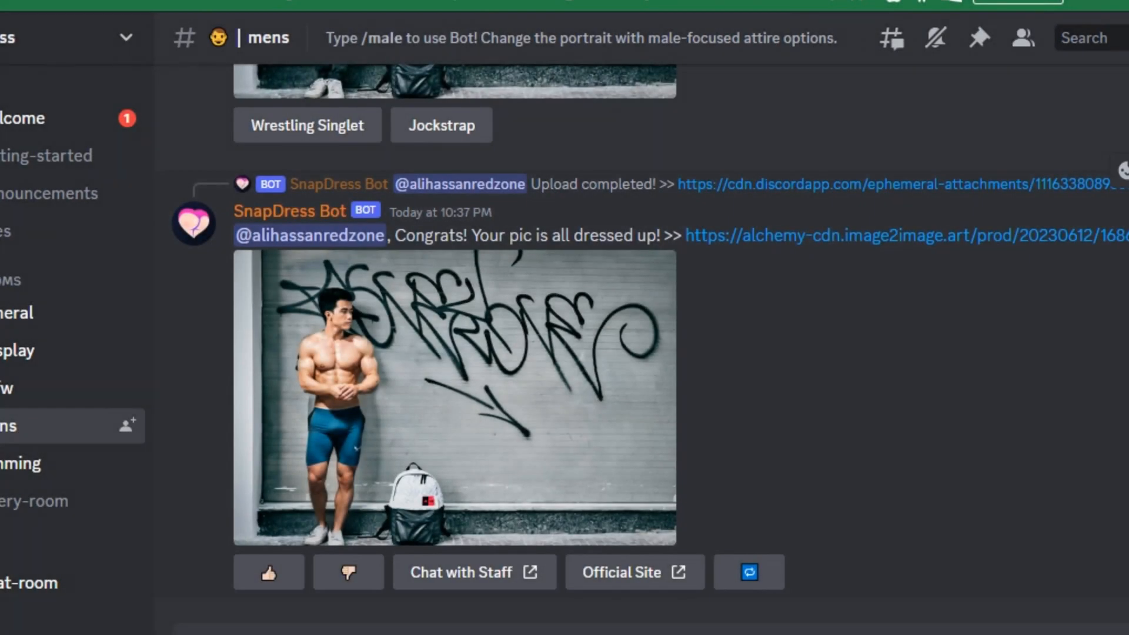
pyautogui.click(454, 400)
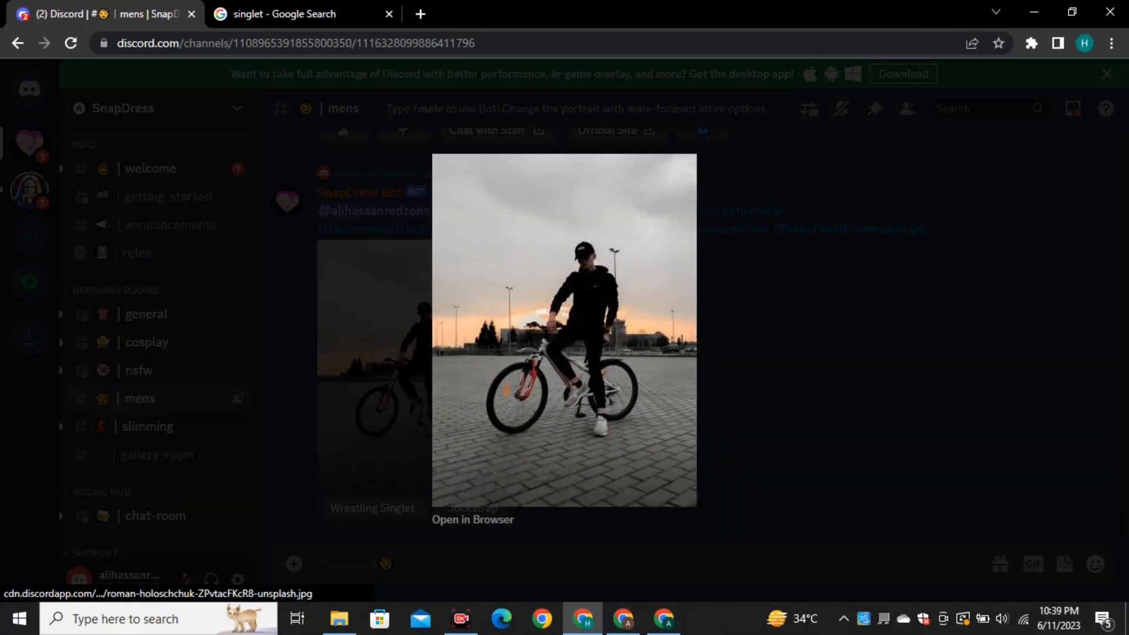
pyautogui.click(563, 328)
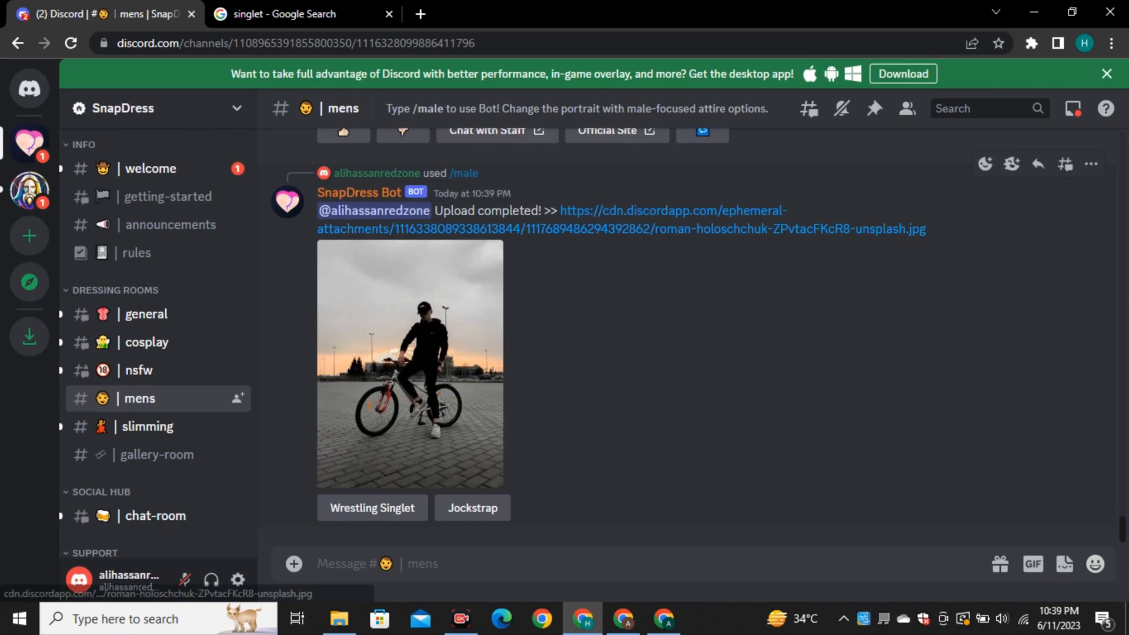
pyautogui.click(371, 508)
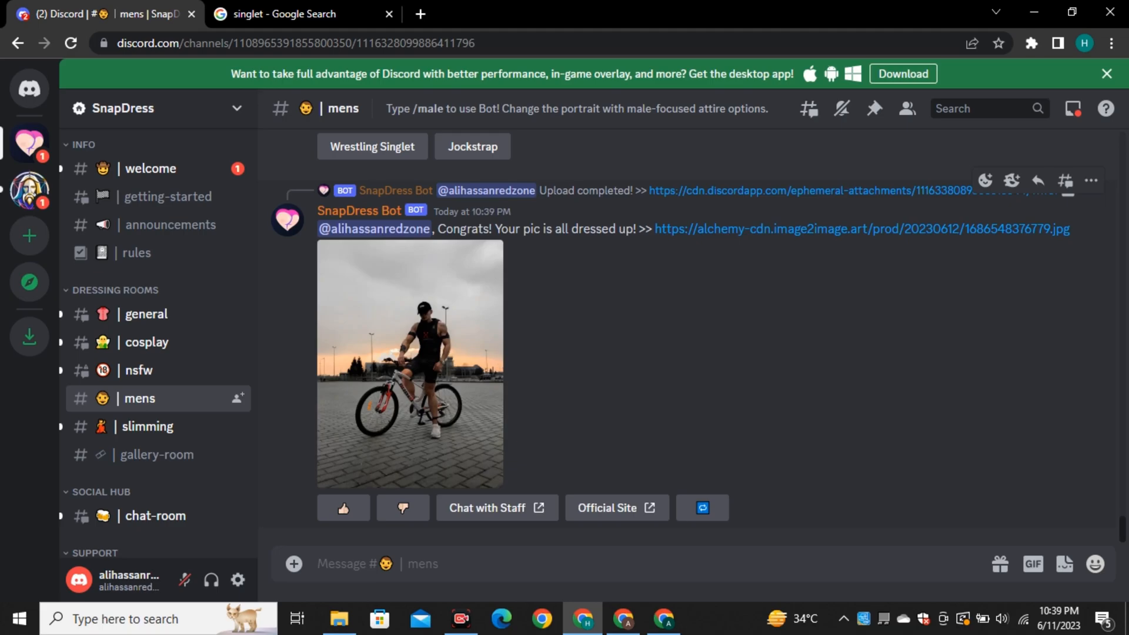
# Step: View the dressed cyclist result full size in the browser, then move to the cosplay channel
pyautogui.click(409, 364)
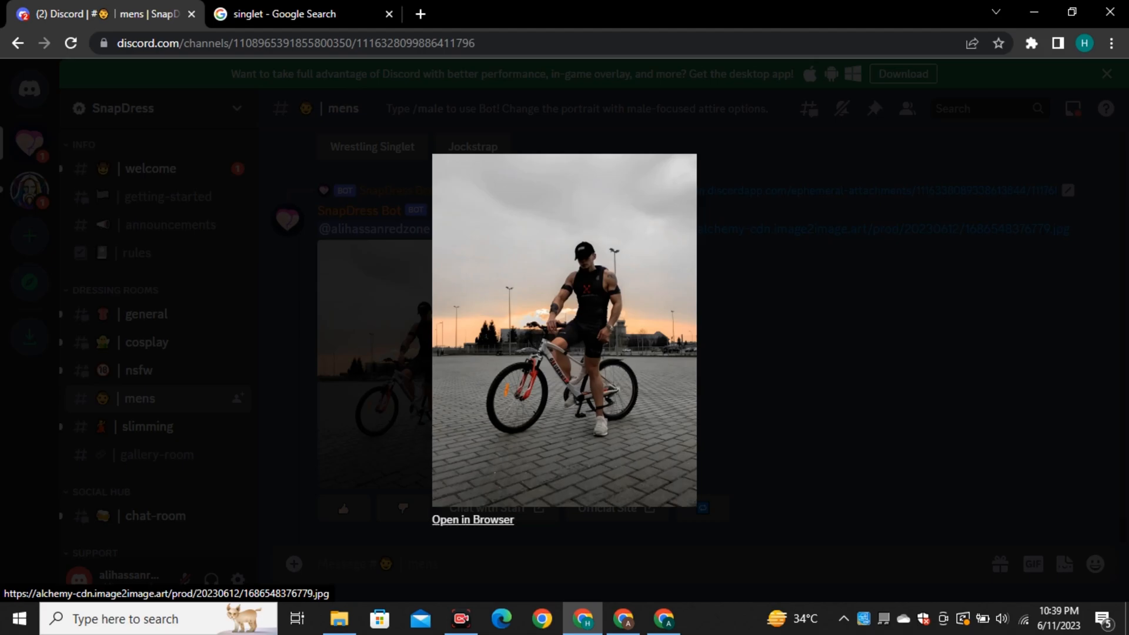
pyautogui.click(473, 519)
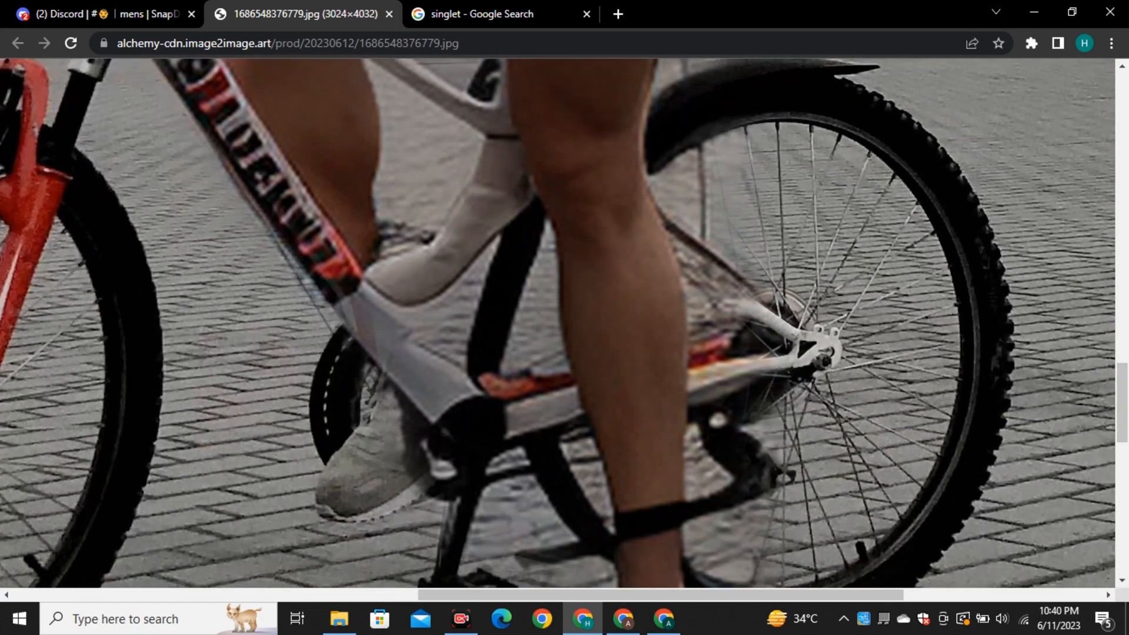
pyautogui.scroll(-3)
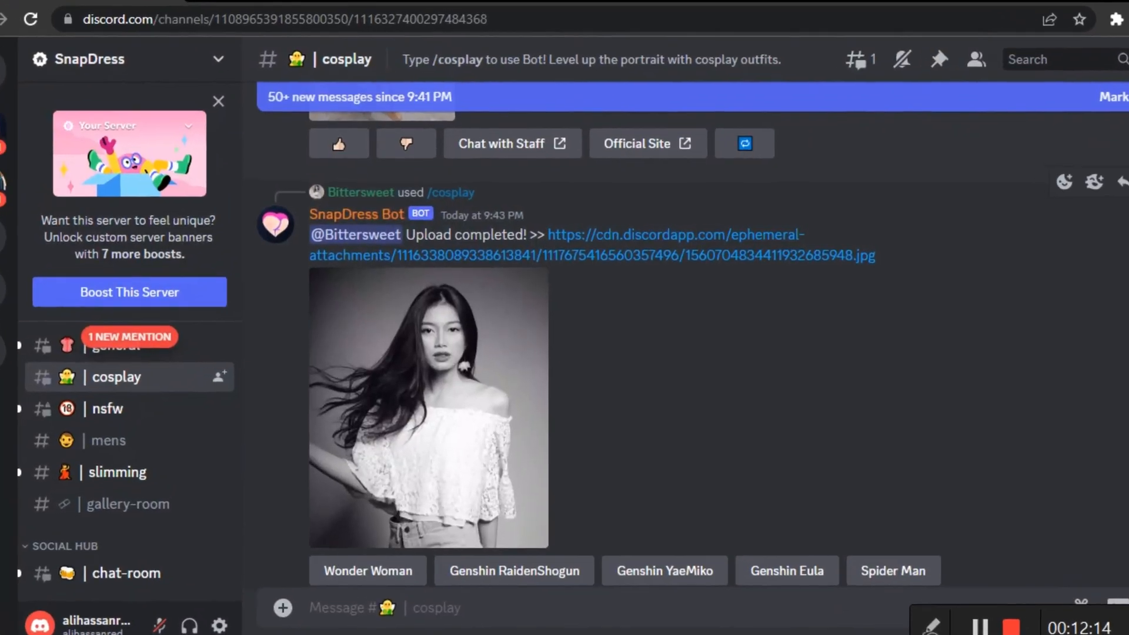
# Step: Upload the pink-top woman's portrait with /cosplay so costume choices appear beneath it
pyautogui.click(428, 407)
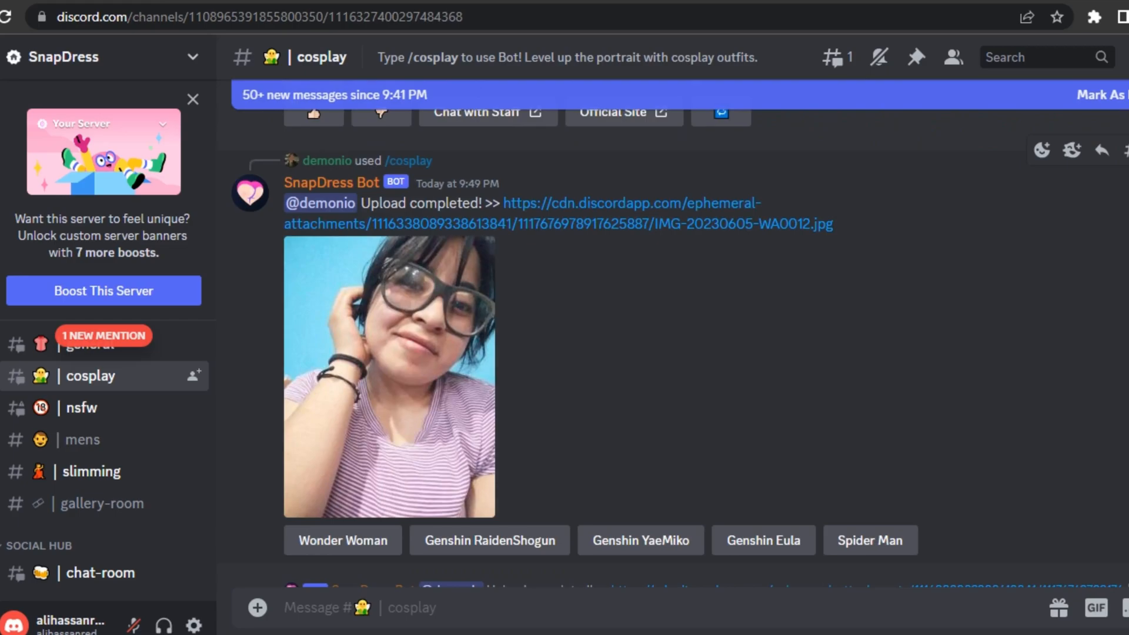
pyautogui.click(389, 378)
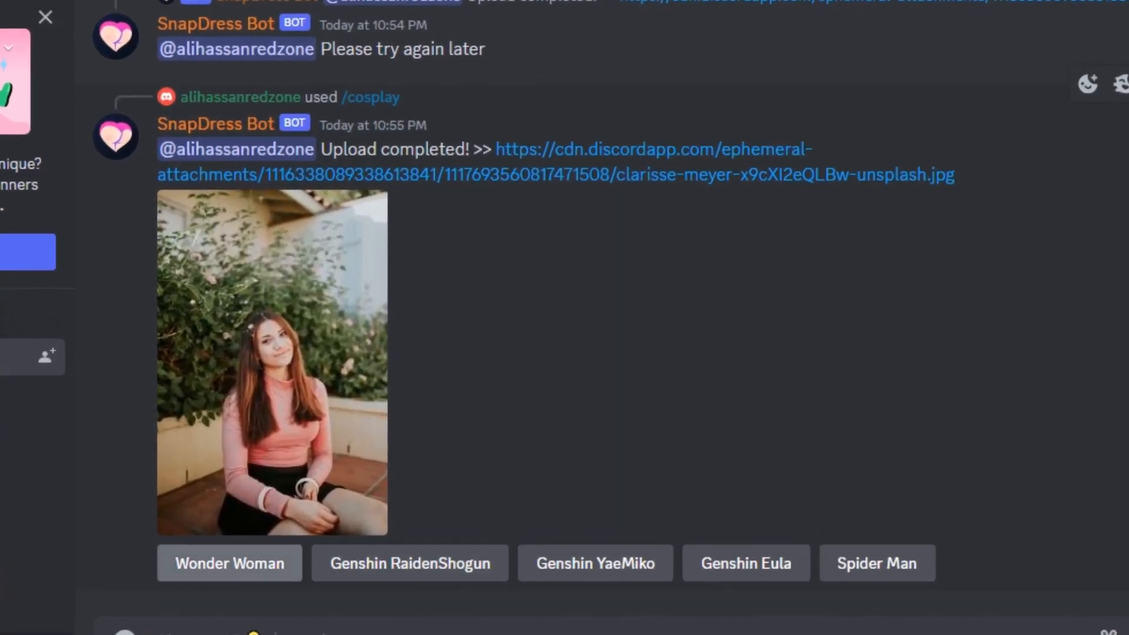
# Step: Dress the pink-top portrait as Wonder Woman and inspect the enlarged result before the general channel
pyautogui.click(230, 563)
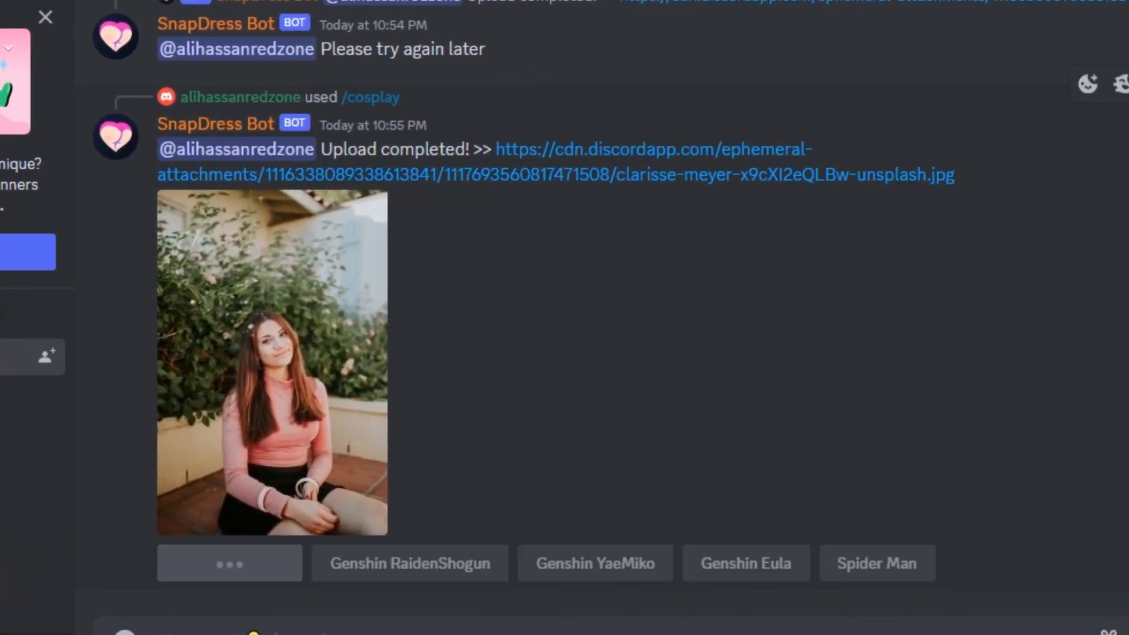
pyautogui.click(272, 364)
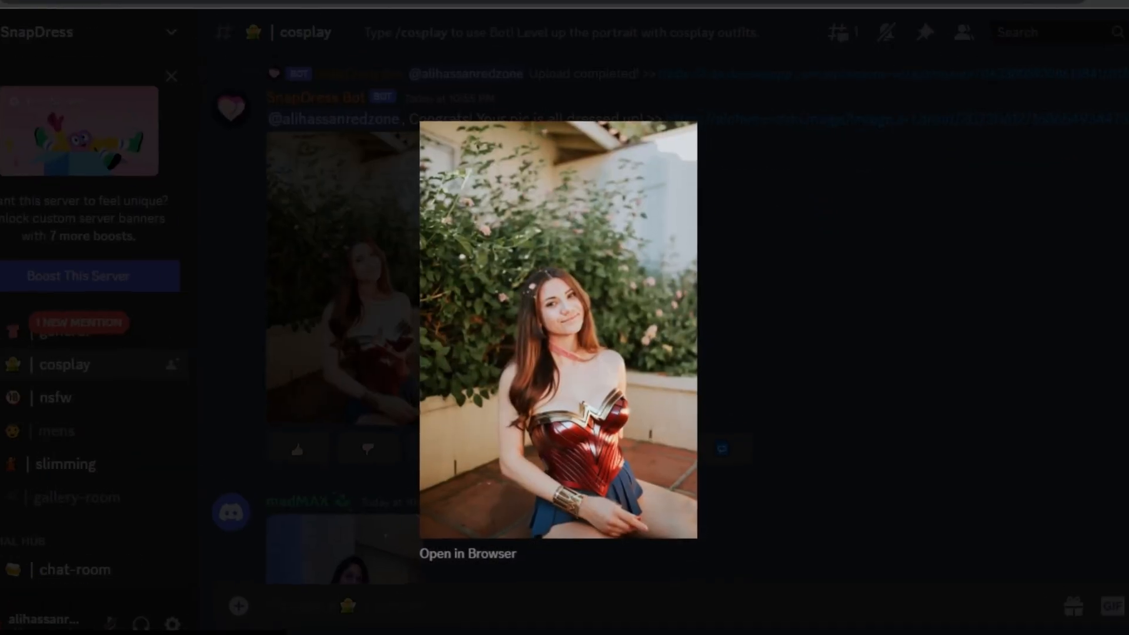
pyautogui.click(557, 335)
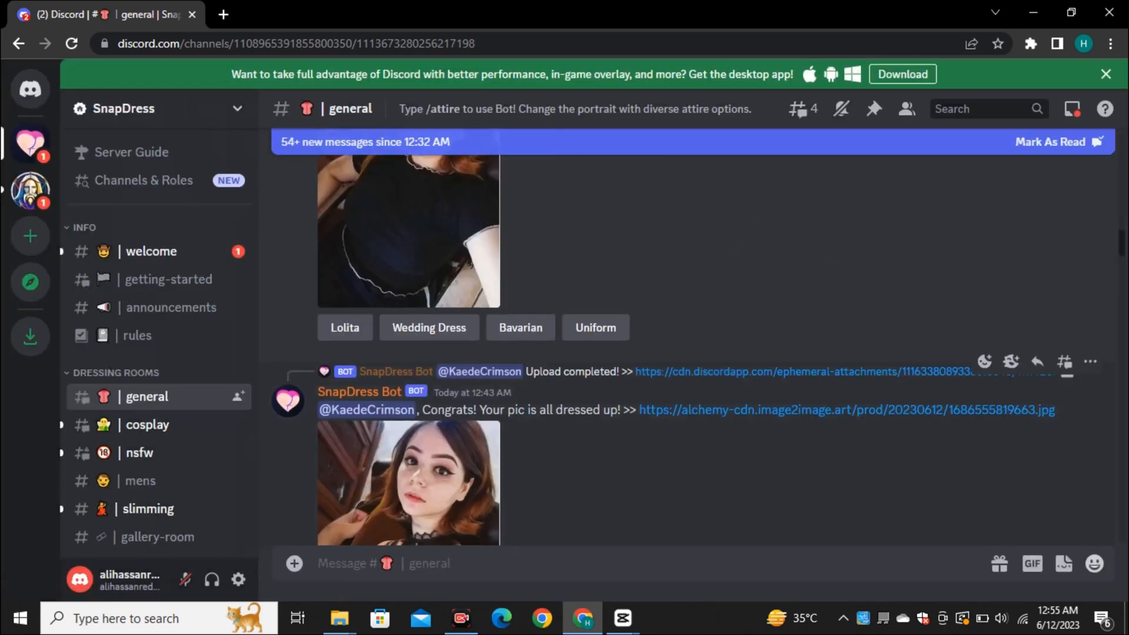
# Step: Scroll the general channel's results and enlarge the white-dress doorway portrait
pyautogui.scroll(-3)
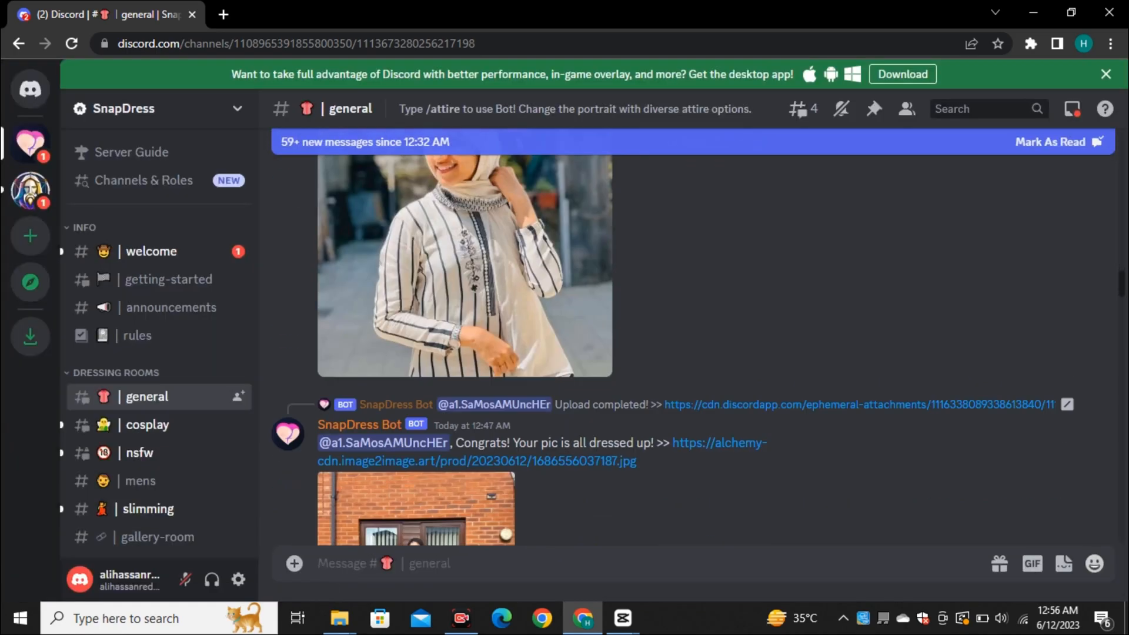
pyautogui.scroll(-3)
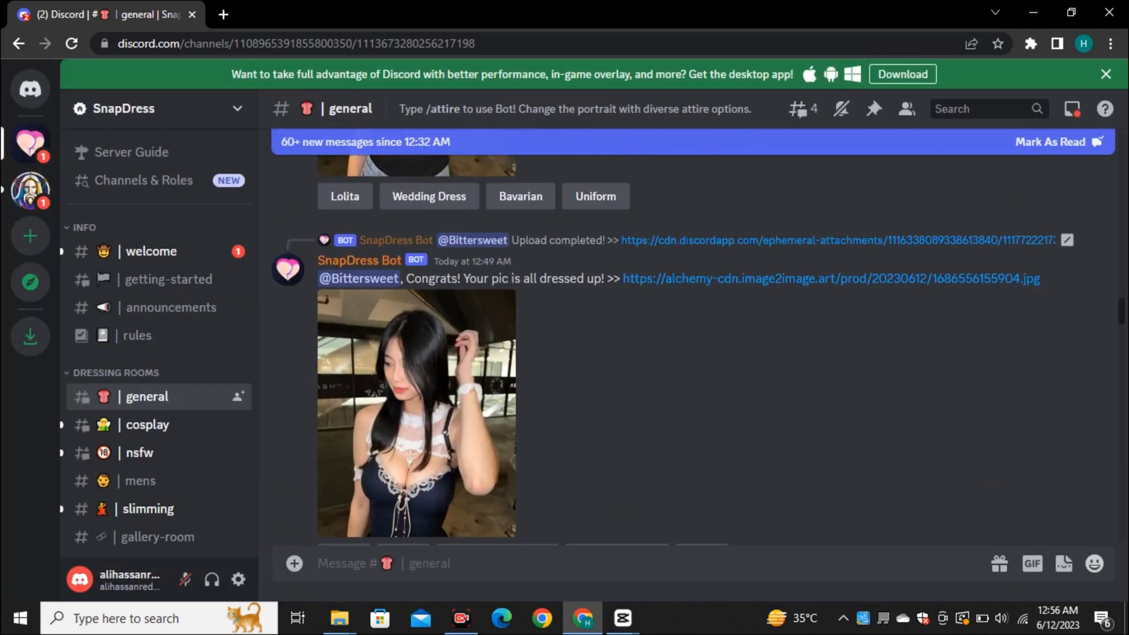
pyautogui.click(415, 413)
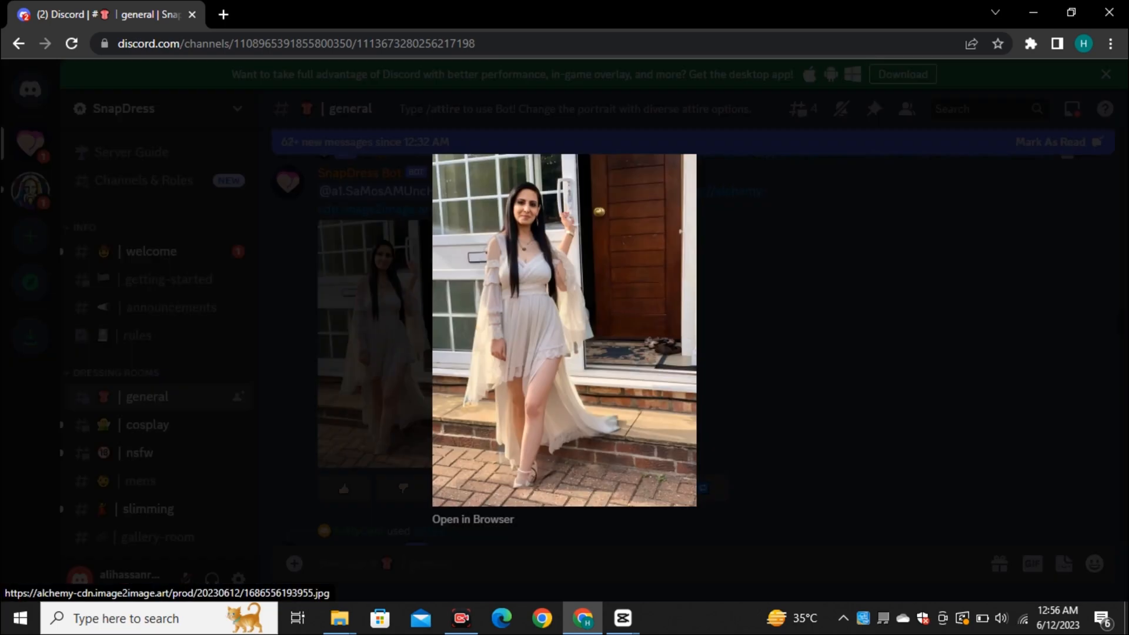